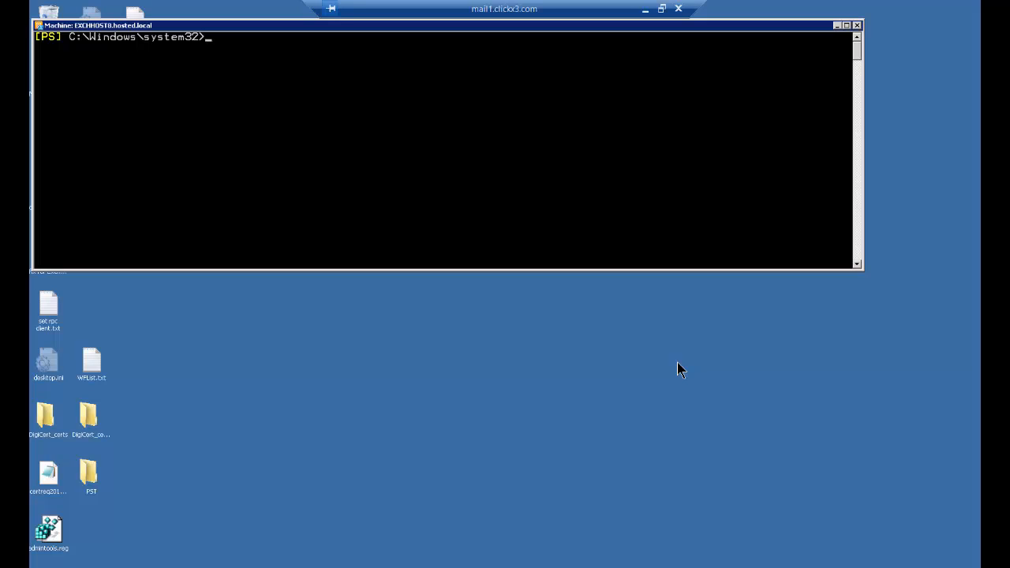
mouse_move(391, 363)
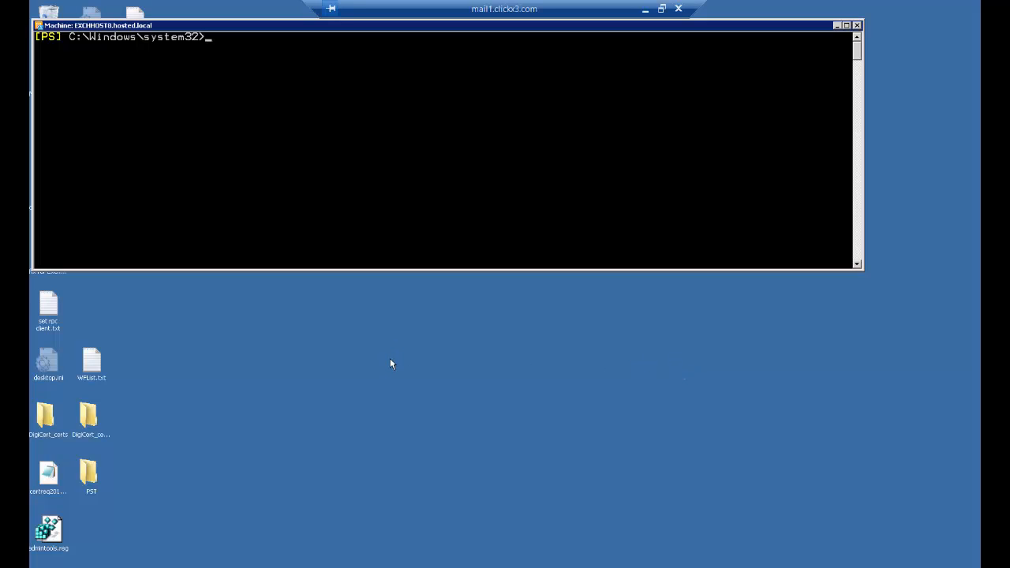
mouse_move(421, 379)
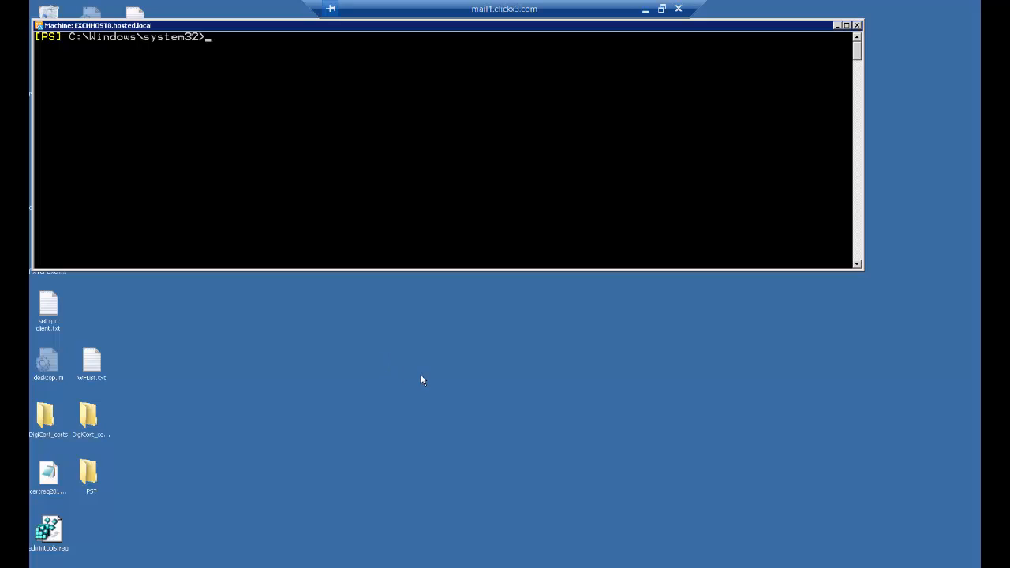
mouse_move(417, 398)
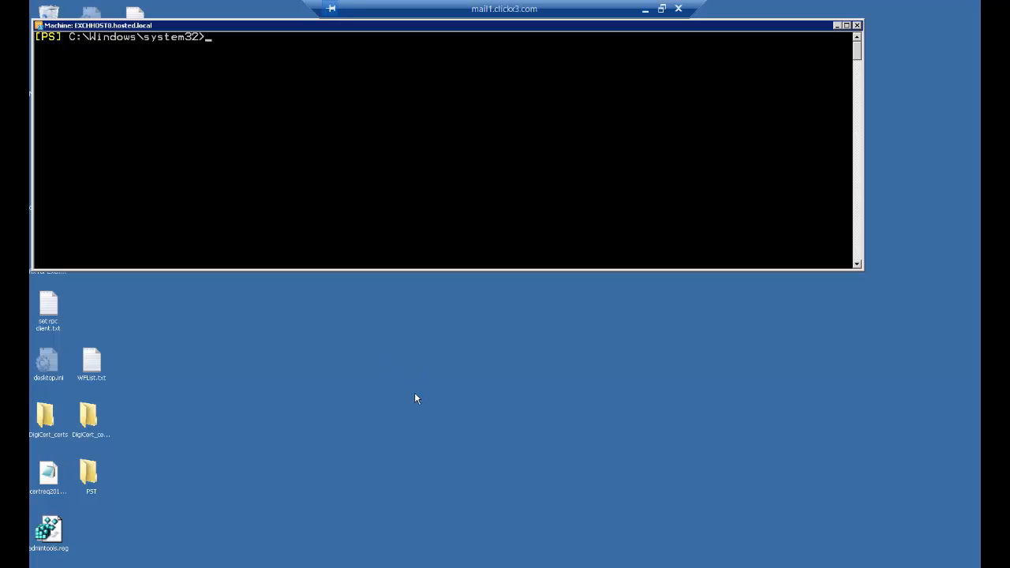
mouse_move(411, 379)
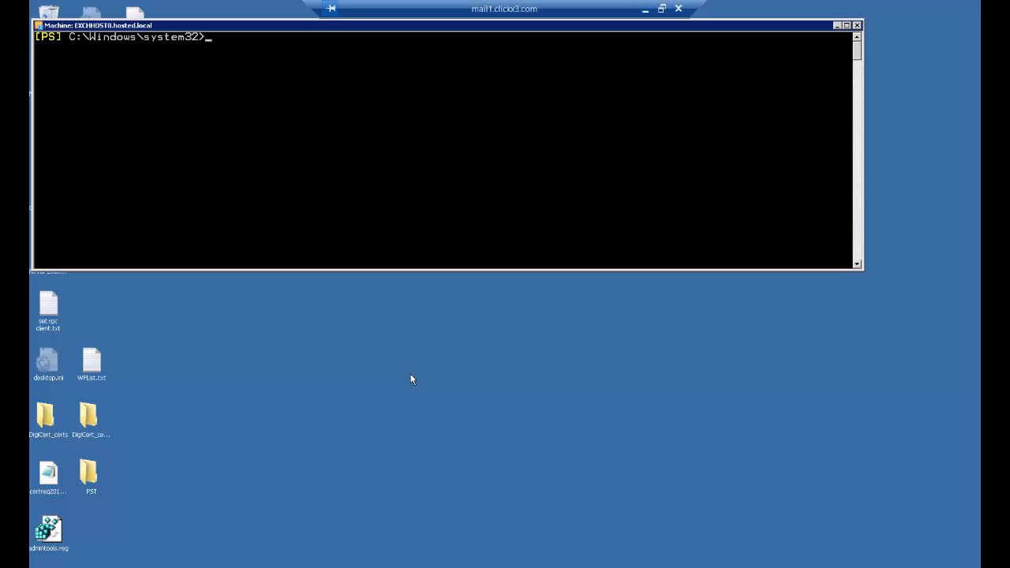
mouse_move(400, 363)
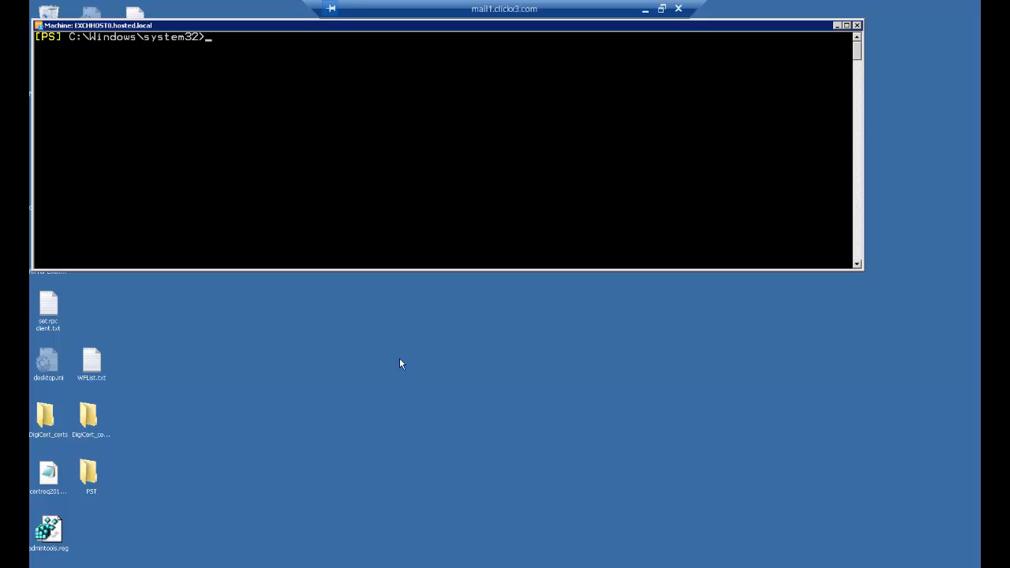
mouse_move(268, 151)
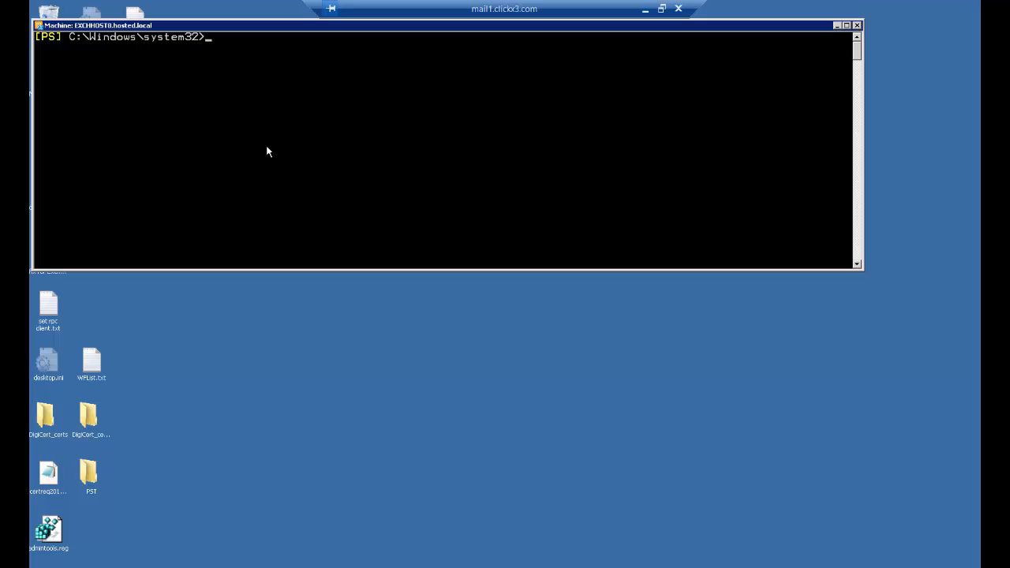
mouse_move(89, 39)
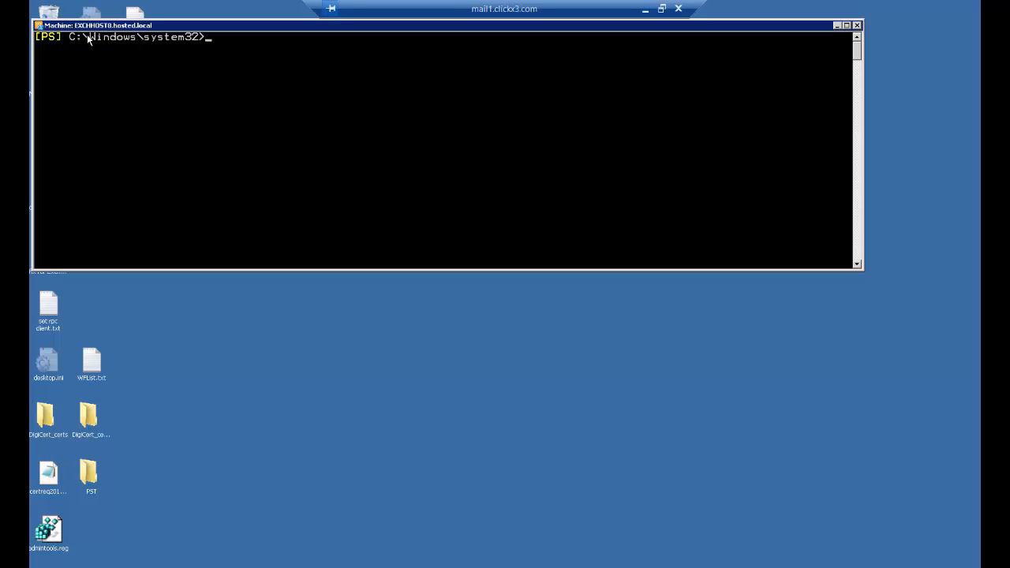
mouse_move(350, 290)
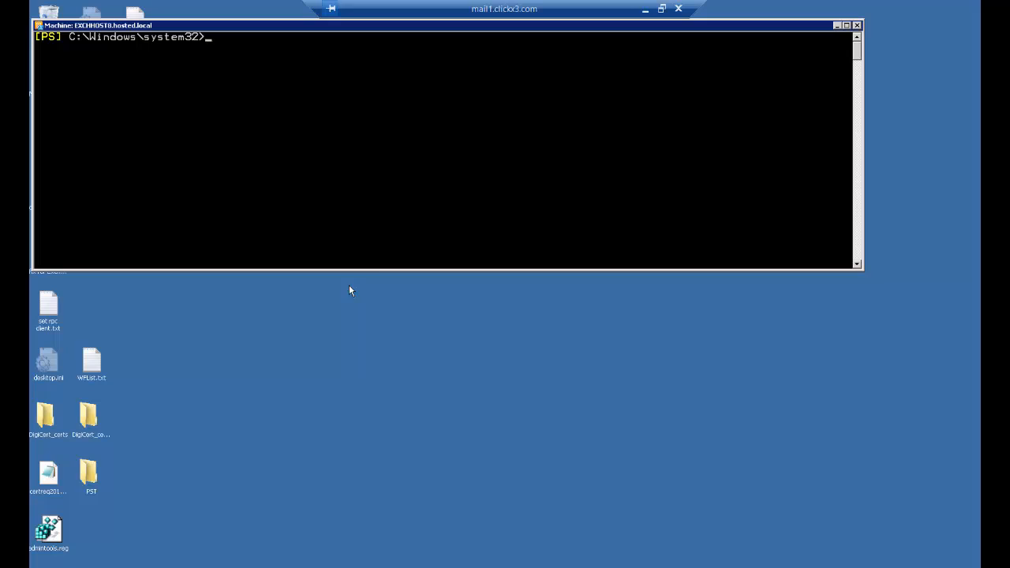
mouse_move(284, 529)
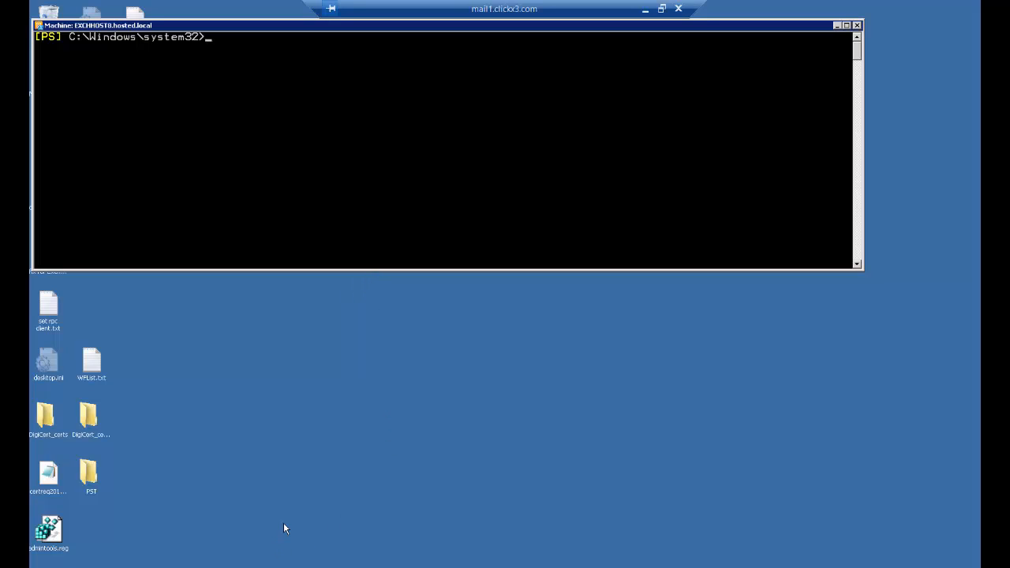
mouse_move(300, 414)
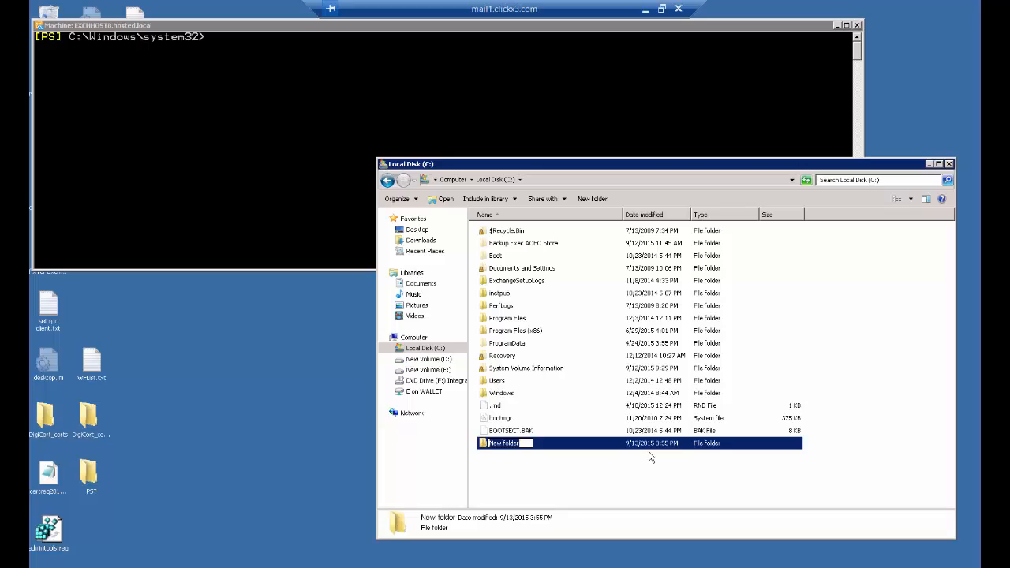
Create a new folder named PSTs at the root of Local Disk (C:).
type("PSTs")
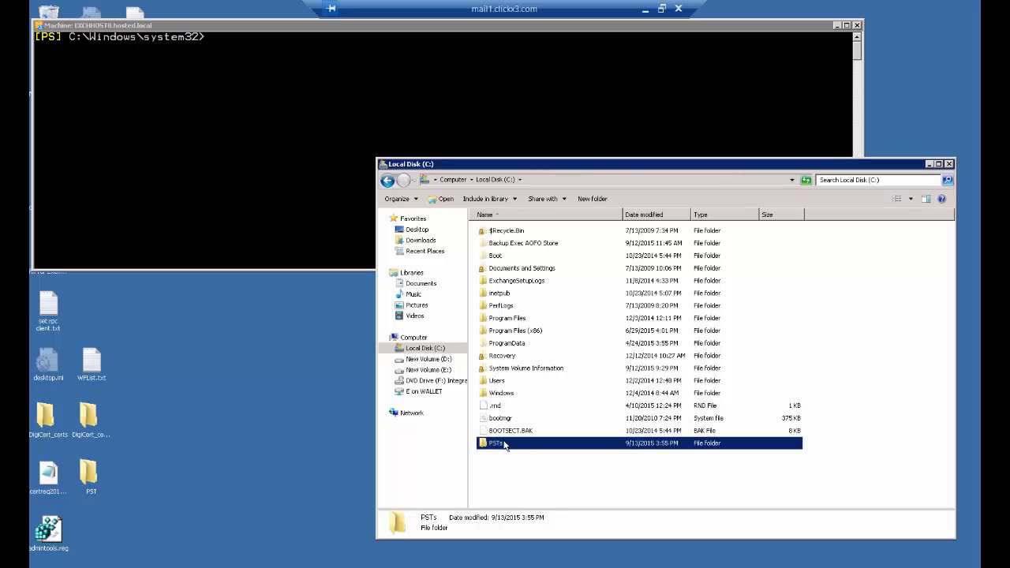
Enable Advanced Sharing for the PSTs folder under the share name PSTs.
right_click(495, 442)
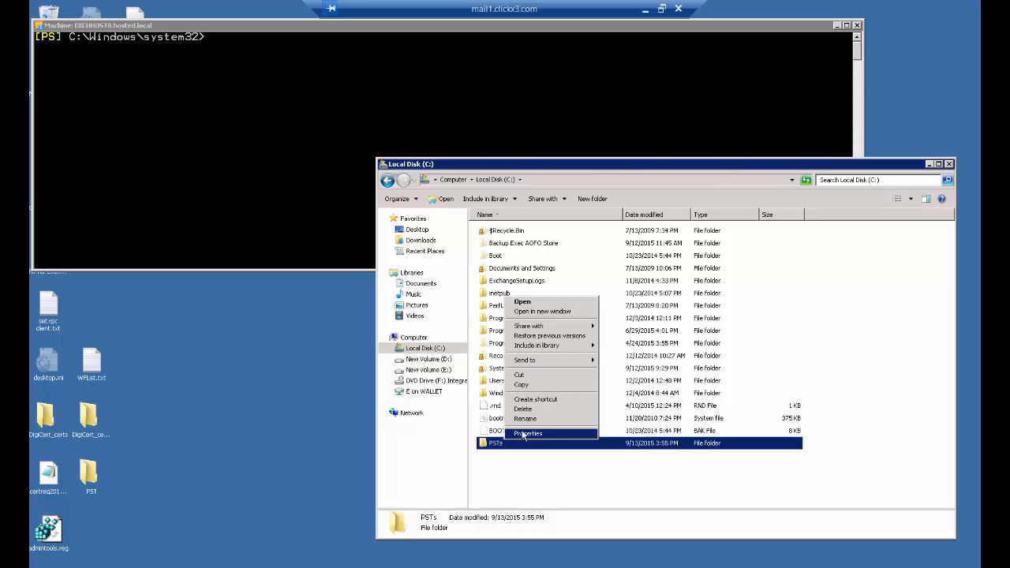
left_click(527, 433)
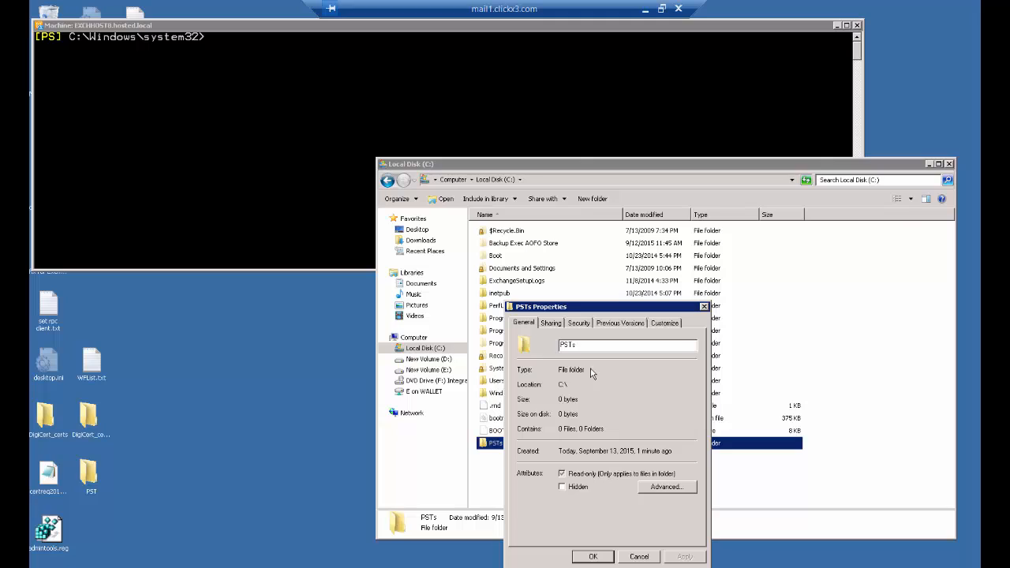
left_click(549, 322)
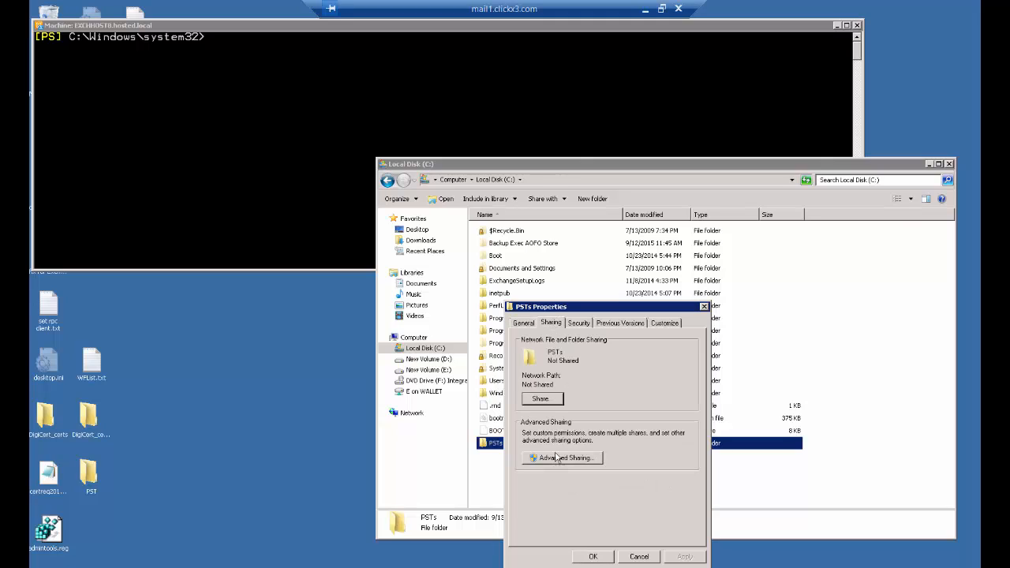
left_click(565, 458)
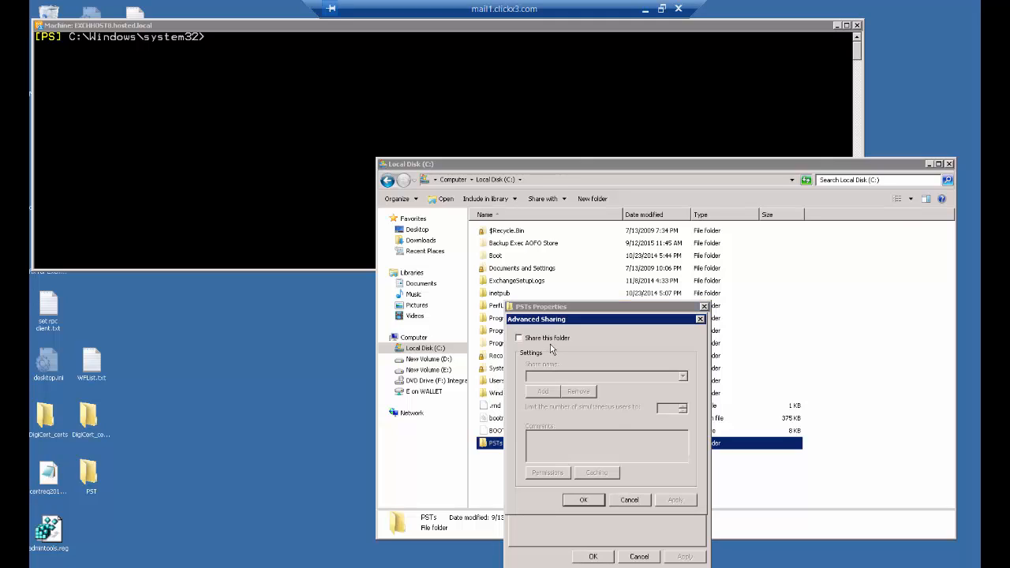
left_click(518, 338)
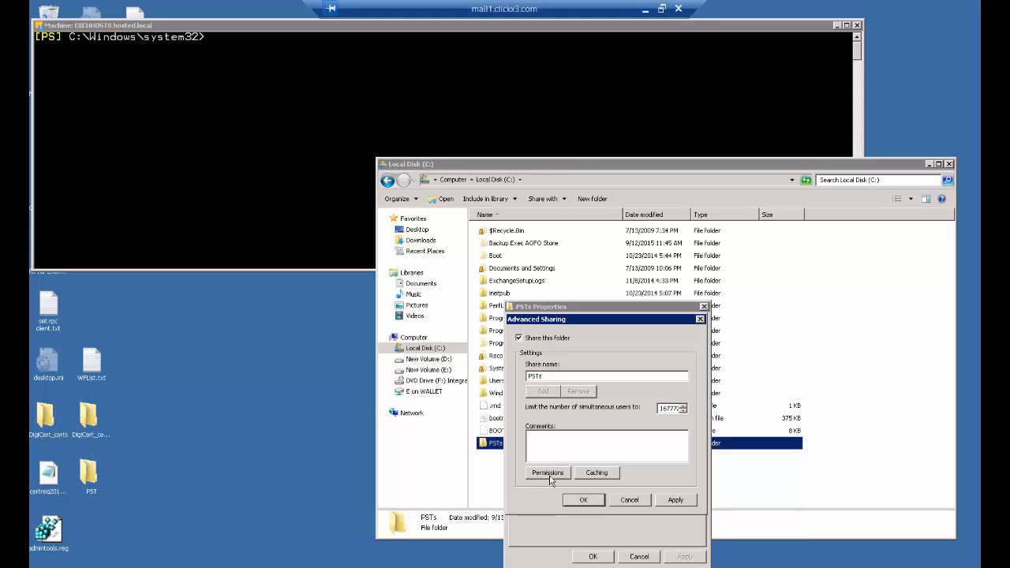
Grant Everyone Full Control on the PSTs share, apply the settings and close Properties.
left_click(546, 472)
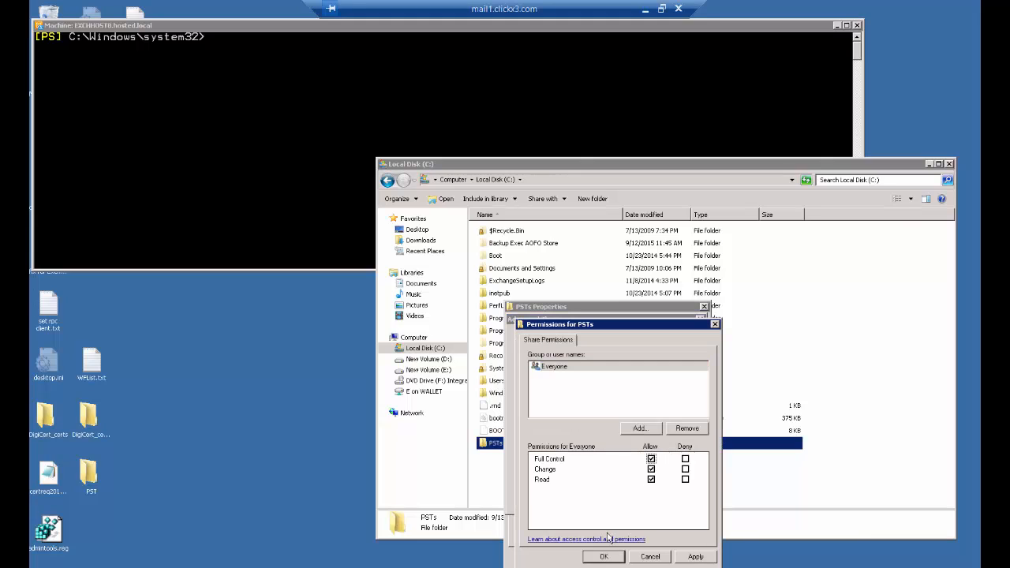
left_click(602, 556)
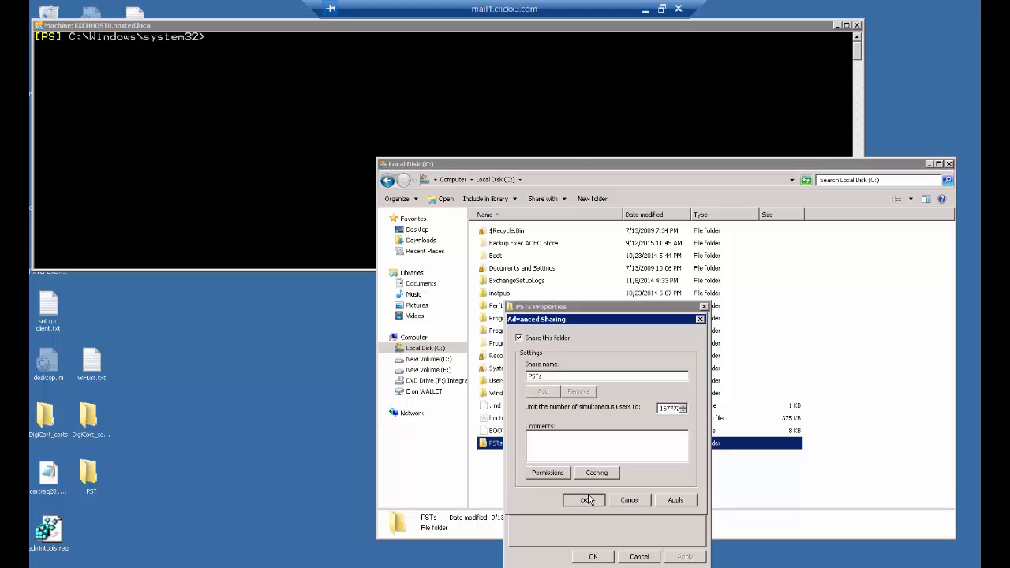
left_click(584, 499)
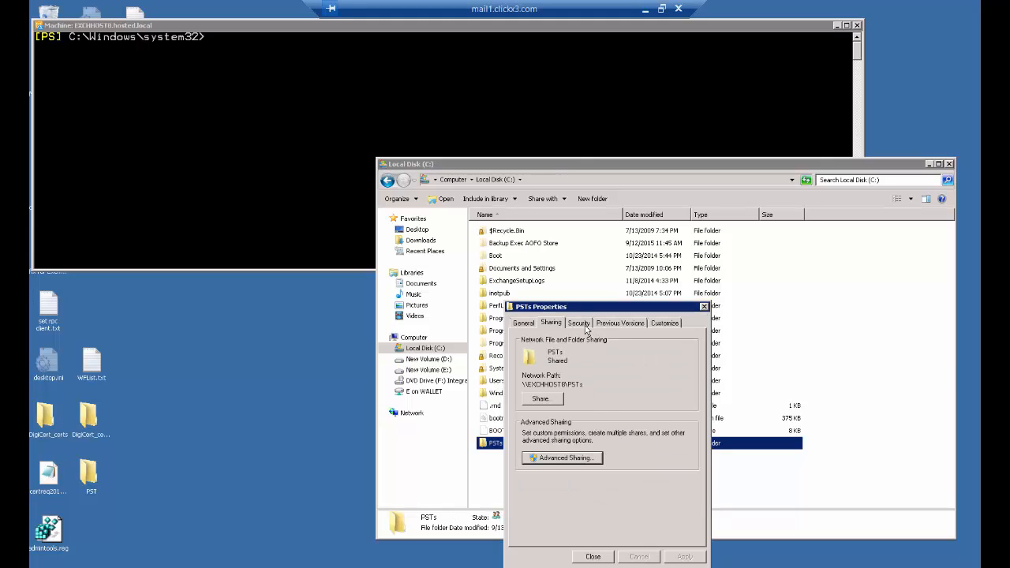
left_click(577, 322)
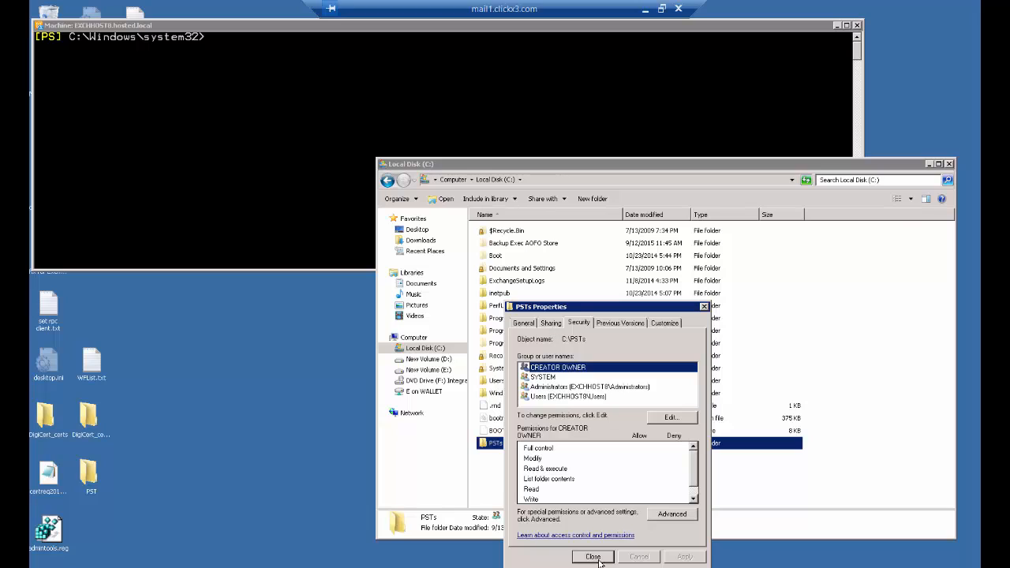
left_click(593, 556)
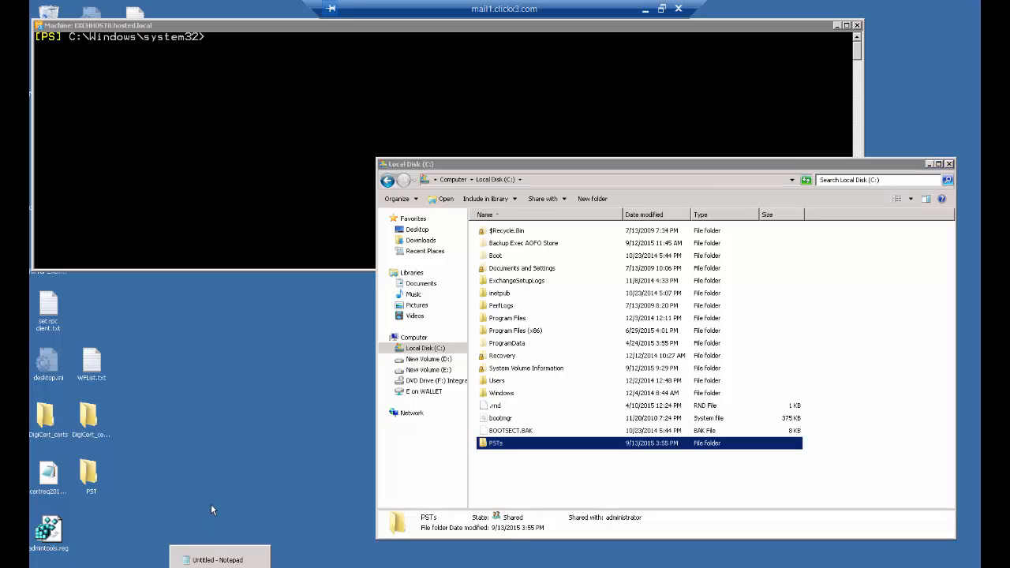
mouse_move(219, 560)
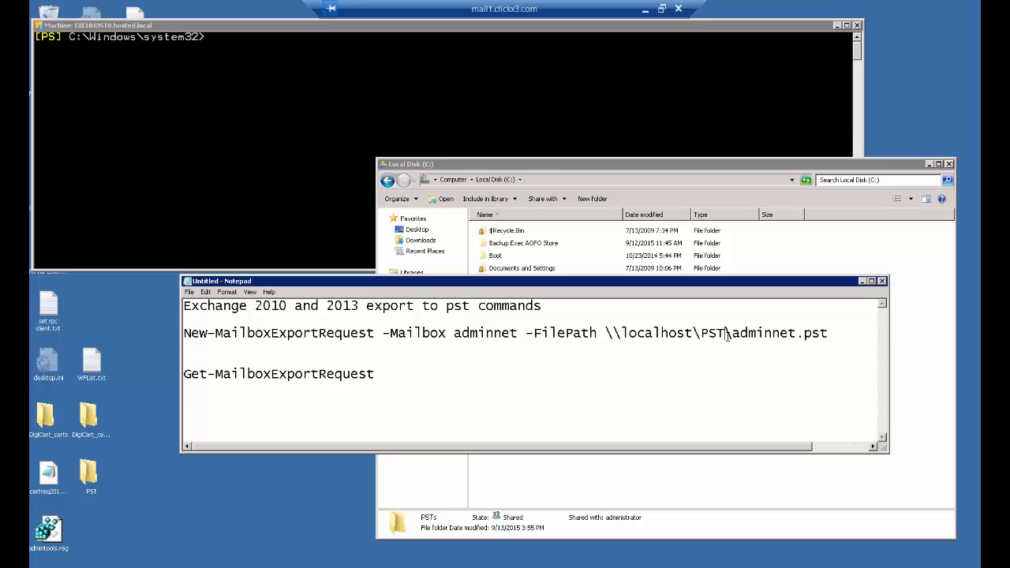
Correct the export command's -FilePath to \\localhost\PSTs\adminnet.pst for mailbox adminnet.
type("s")
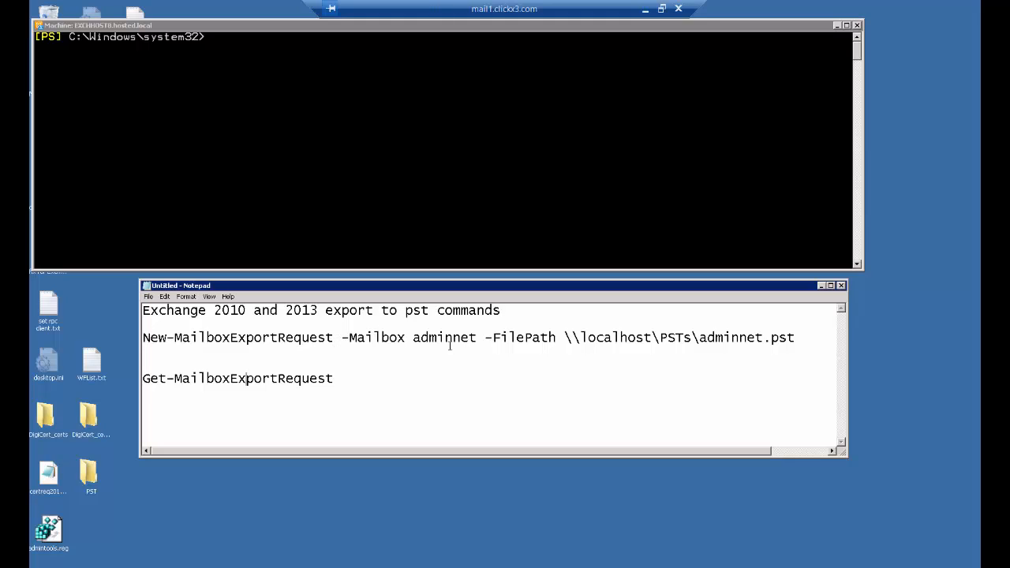
double_click(444, 338)
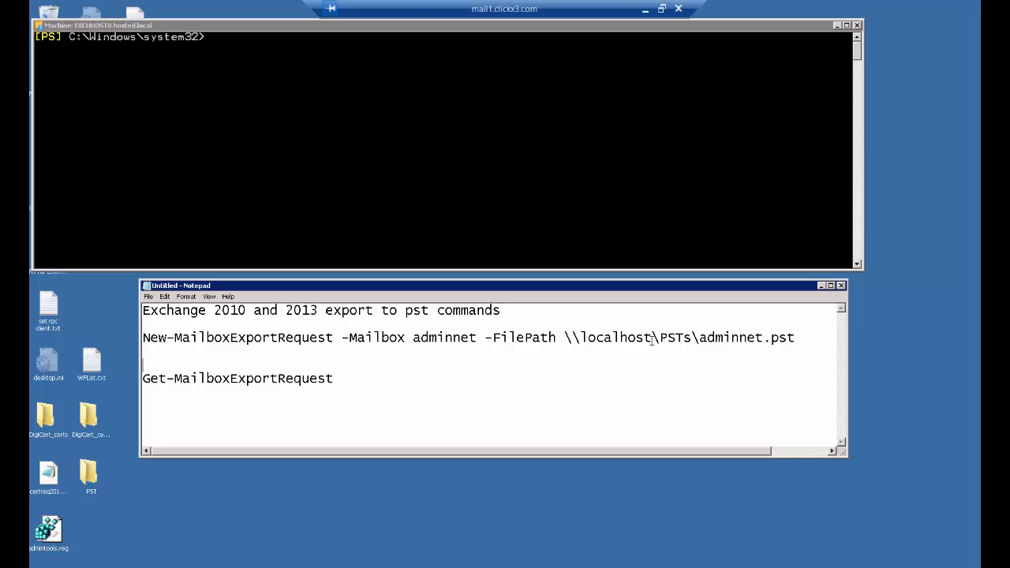
mouse_move(650, 341)
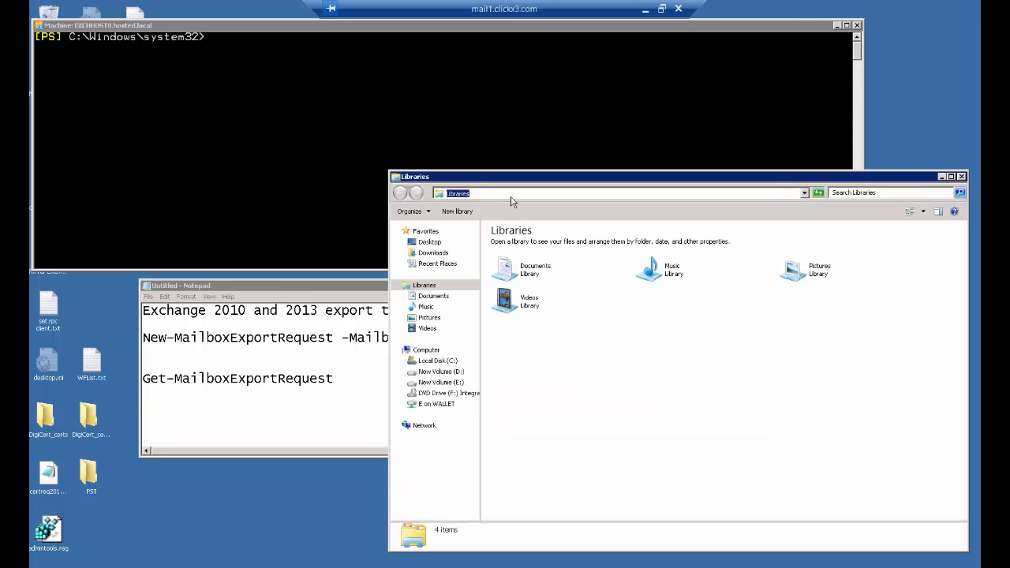
Browse to \\localhost and verify the PSTs share is listed.
type("\\\\localh")
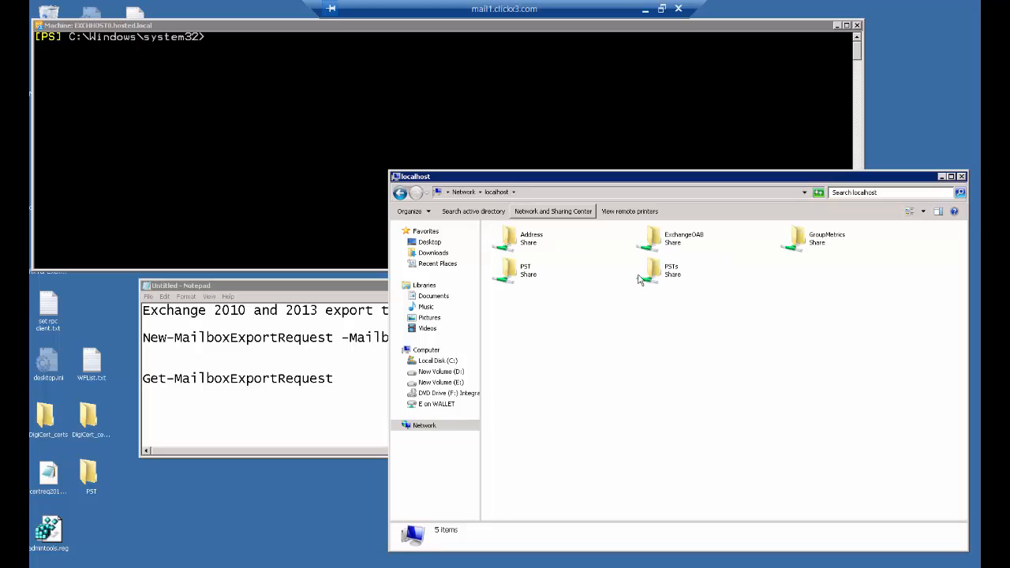
left_click(671, 270)
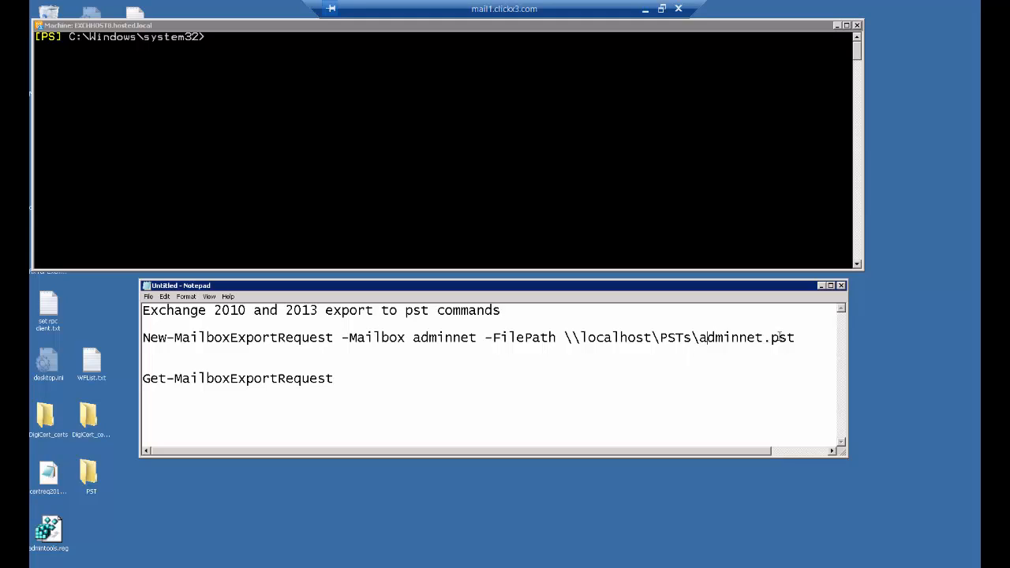
Run New-MailboxExportRequest for mailbox adminnet to \\localhost\PSTs\adminnet.pst in the shell.
left_click_drag(297, 338, 796, 338)
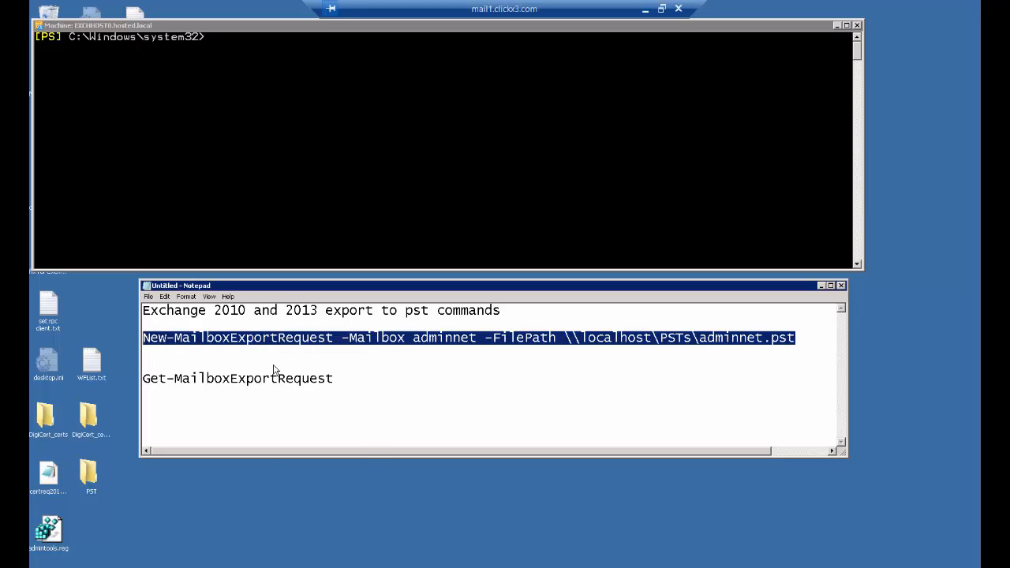
type("New-MailboxExportRequest -Mailbox adminnet -FilePath \\\\localhost\\PSTs\\adminnet.pst")
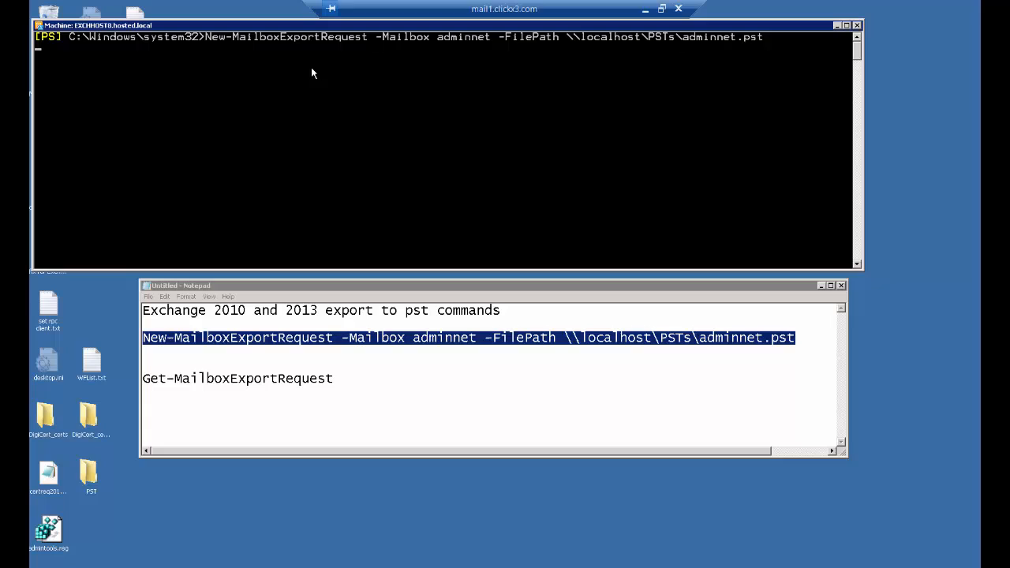
mouse_move(356, 188)
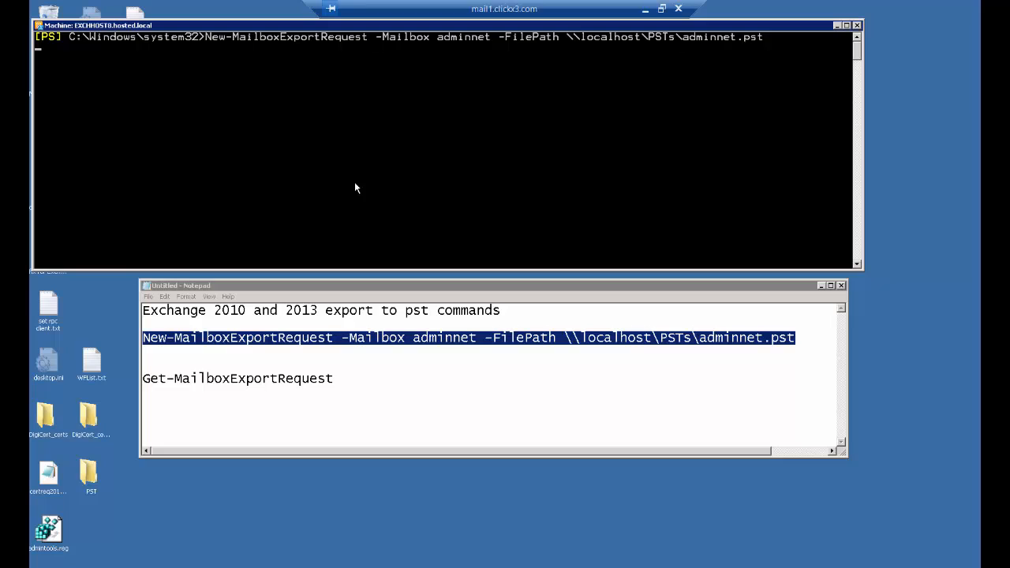
mouse_move(461, 120)
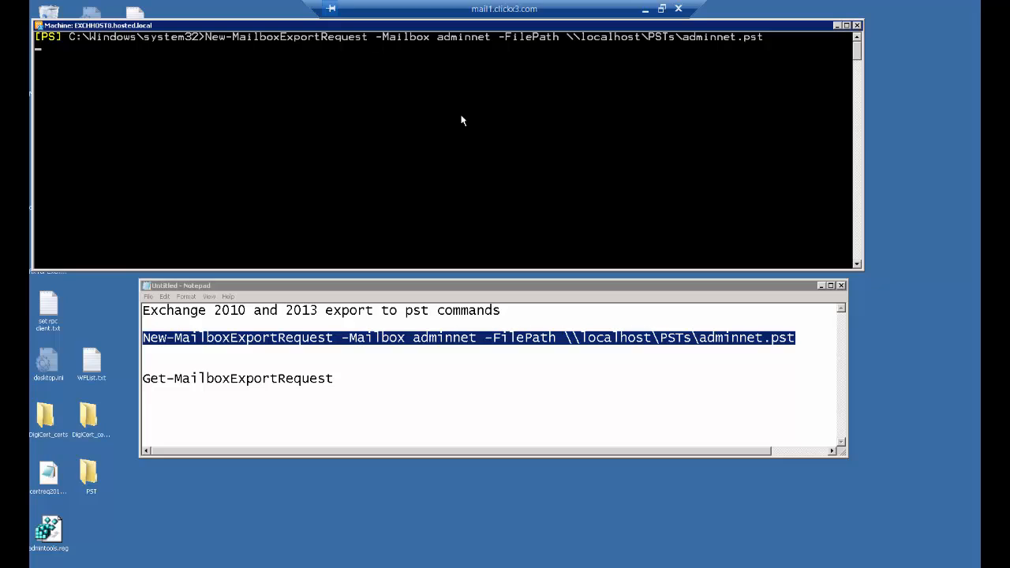
mouse_move(486, 39)
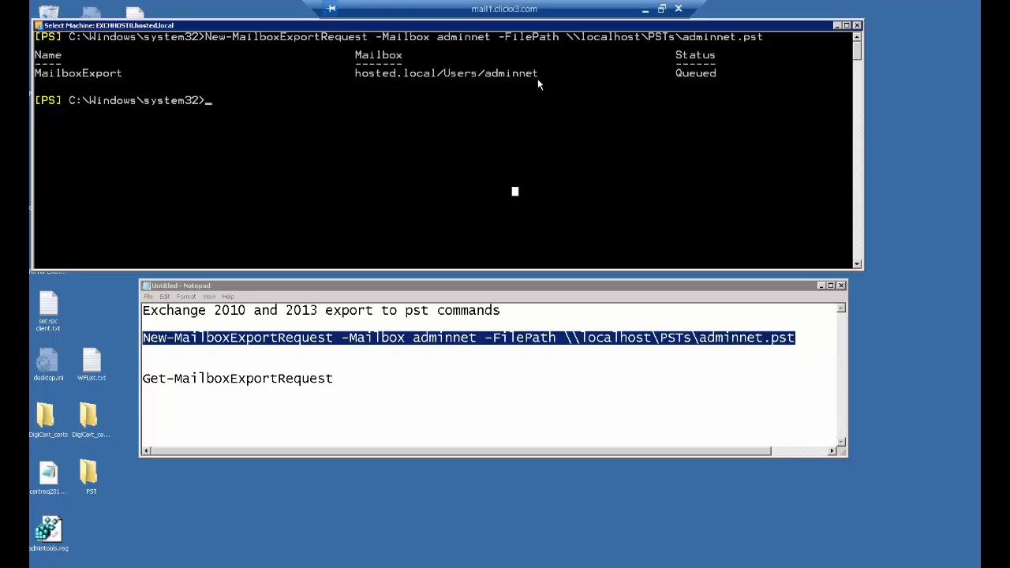
mouse_move(711, 97)
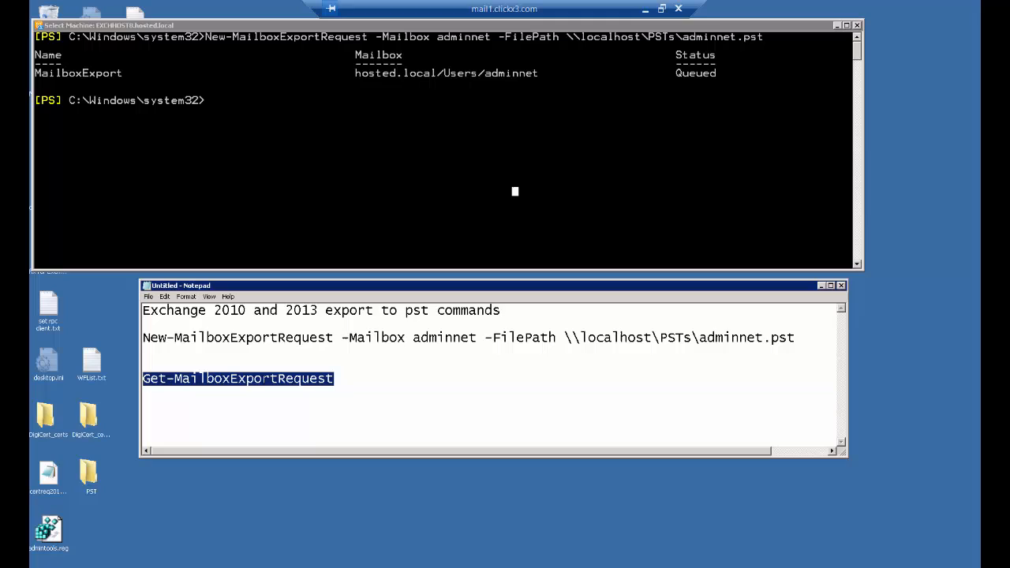
Run Get-MailboxExportRequest to list the export requests and their statuses.
right_click(237, 379)
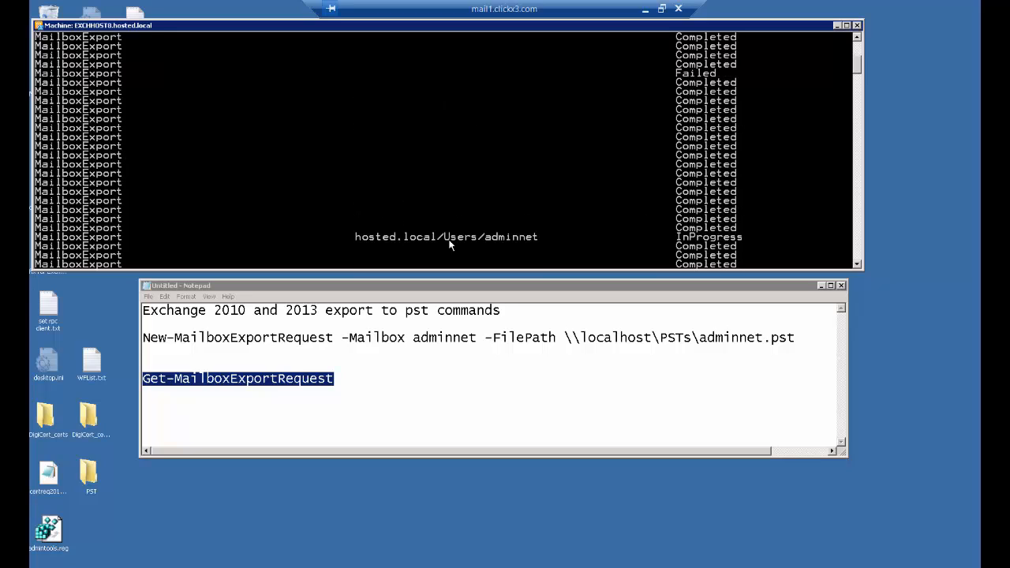
mouse_move(741, 245)
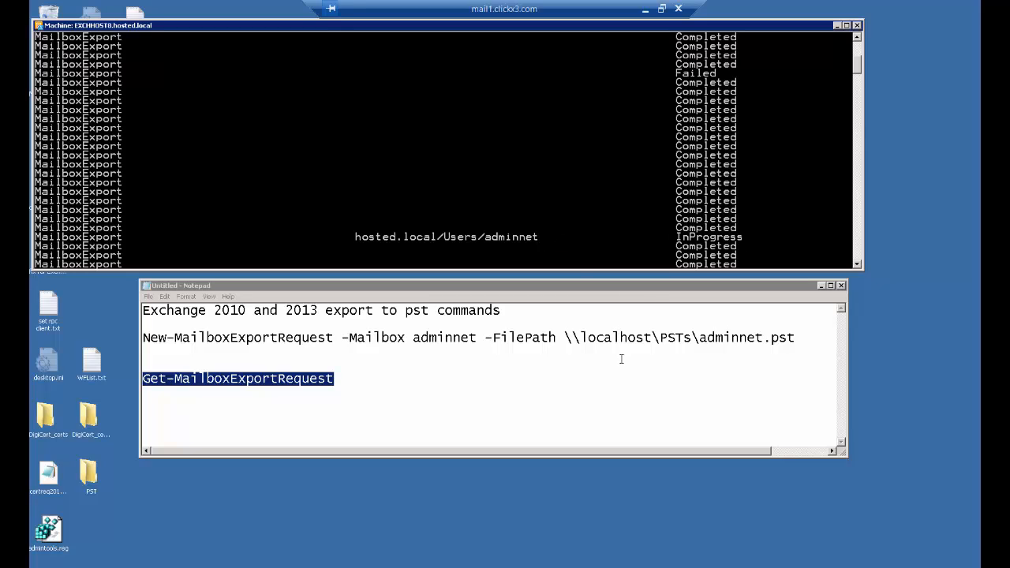
mouse_move(623, 225)
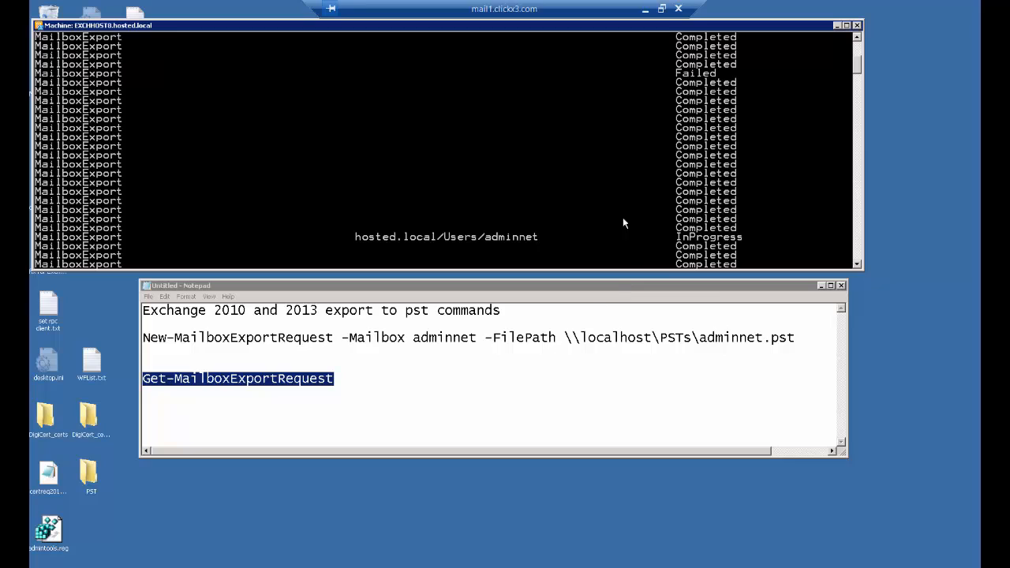
mouse_move(732, 184)
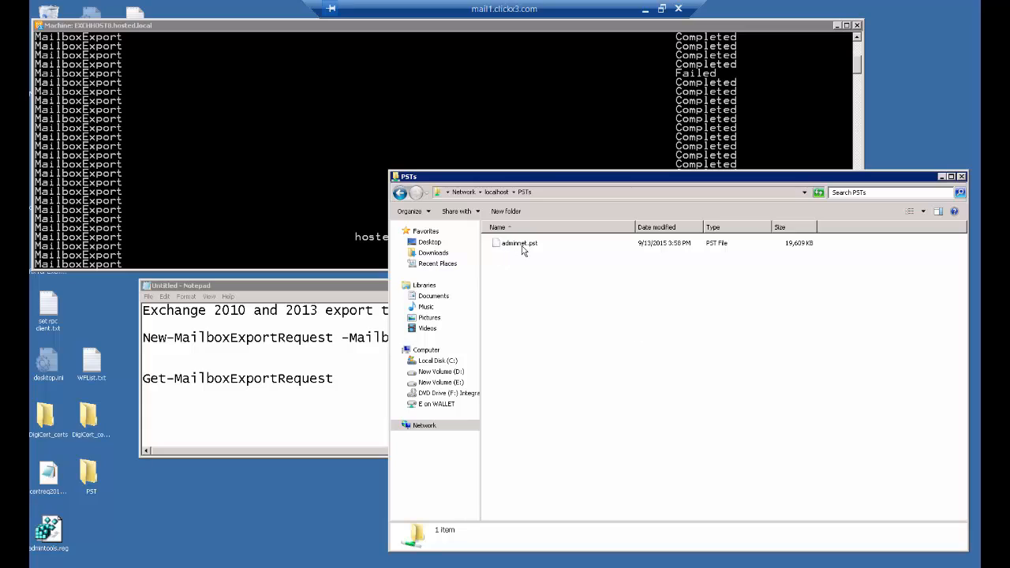
mouse_move(675, 262)
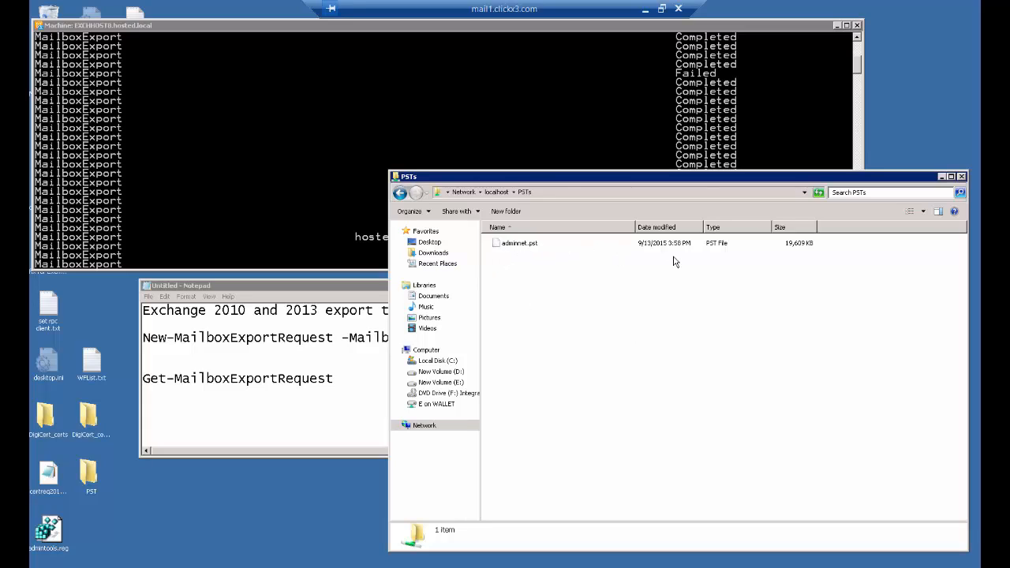
mouse_move(754, 255)
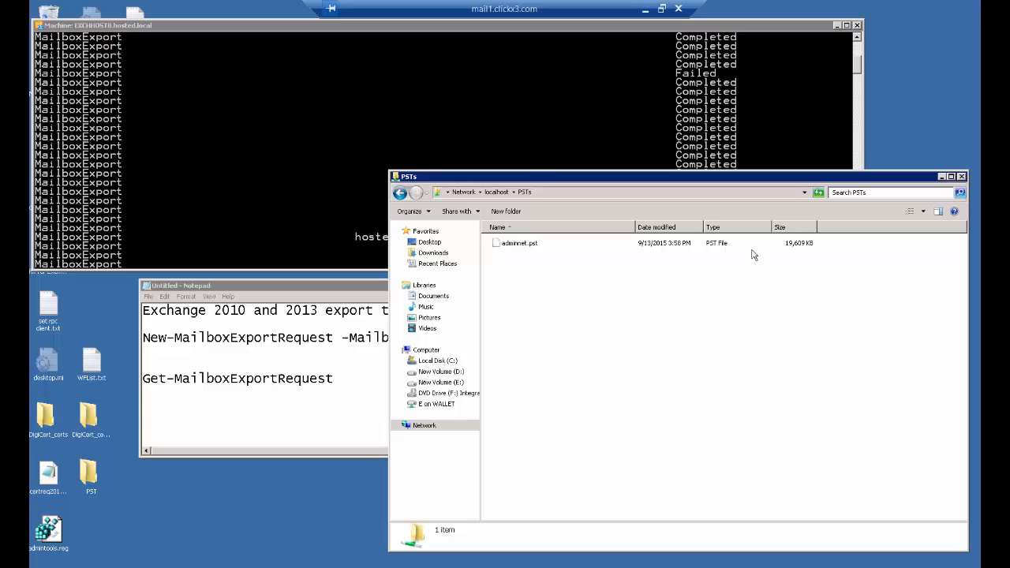
mouse_move(780, 365)
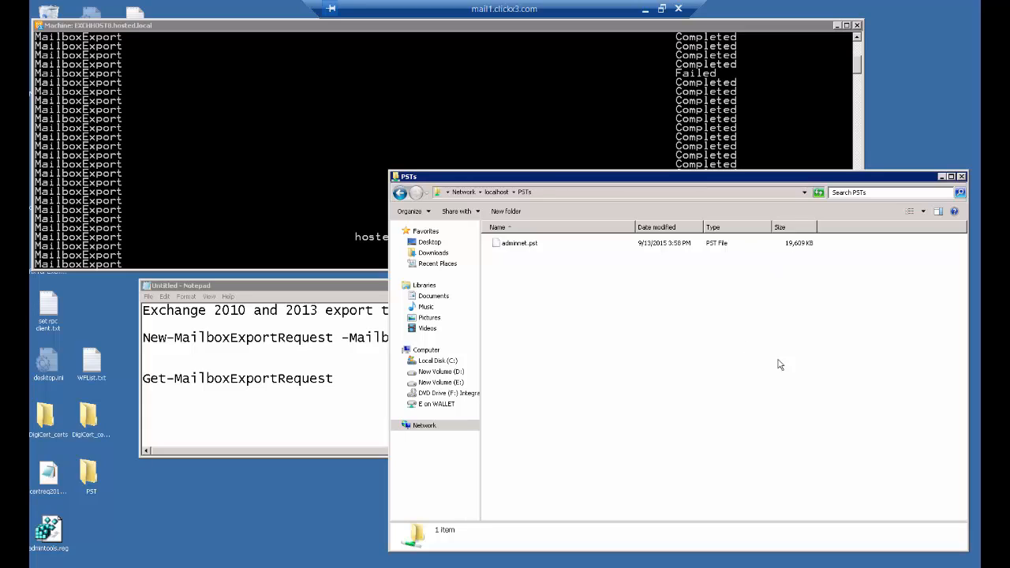